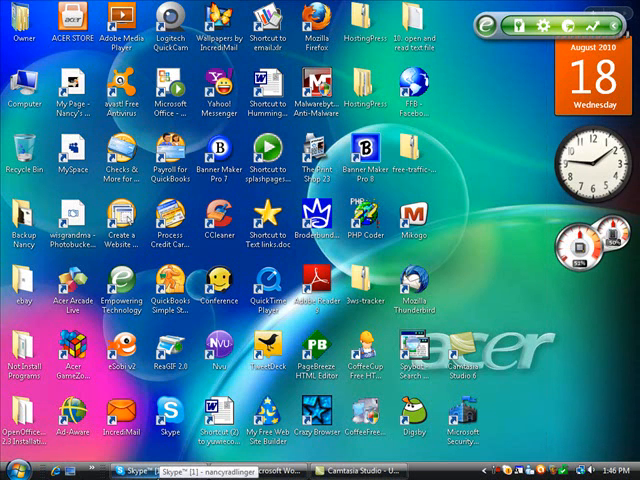
Step: Launch Skype from the desktop shortcut, landing on the 'traffic leads to income' group chat
left_click(132, 468)
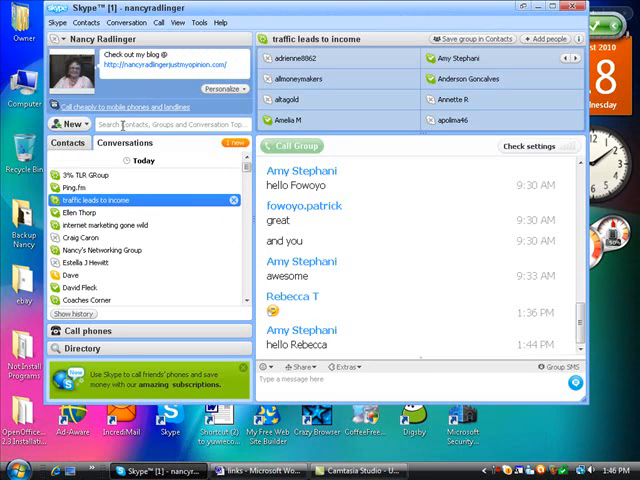
mouse_move(230, 172)
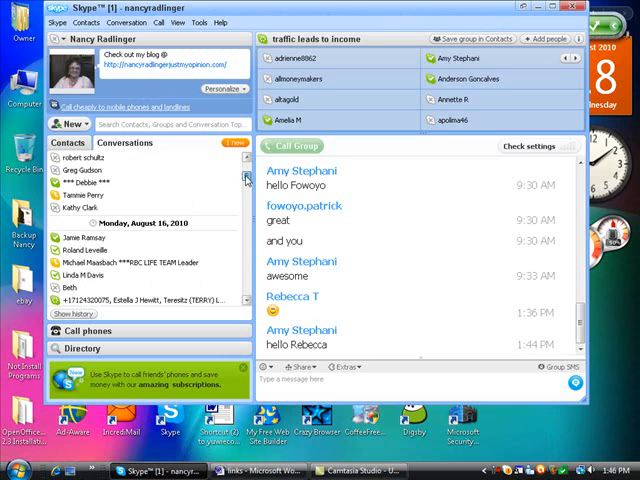
scroll("down", 3)
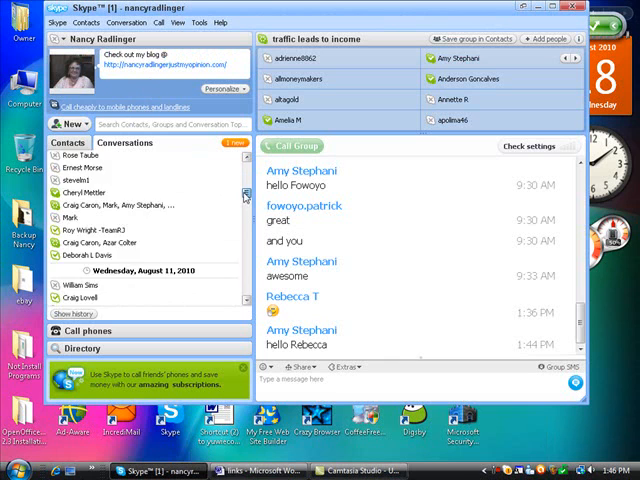
scroll("down", 3)
type("e")
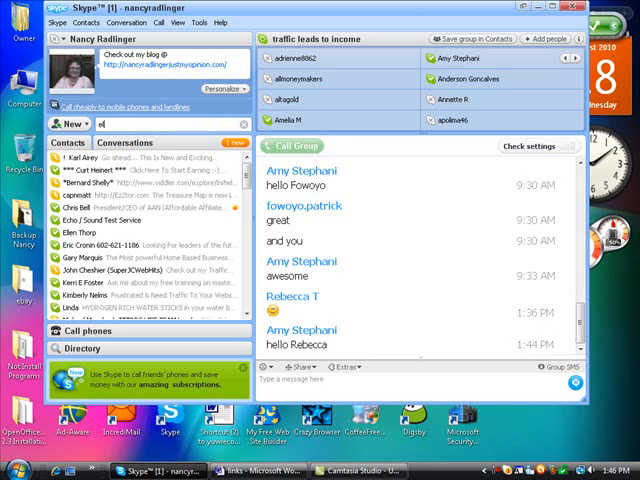
Step: Filter the contact and conversation list by name searches, ending with 'craig'
type("ll")
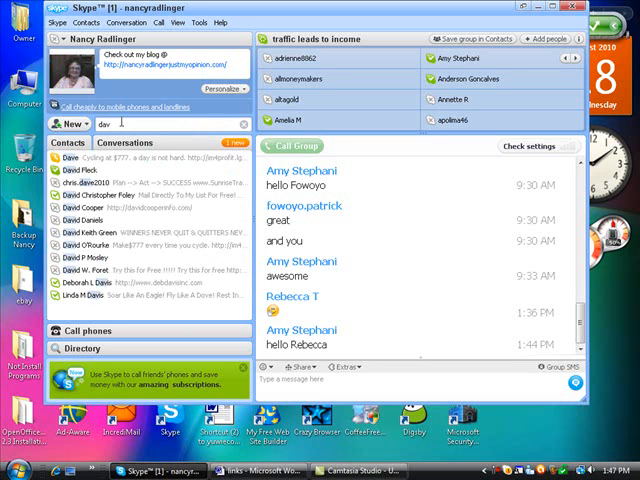
type("i")
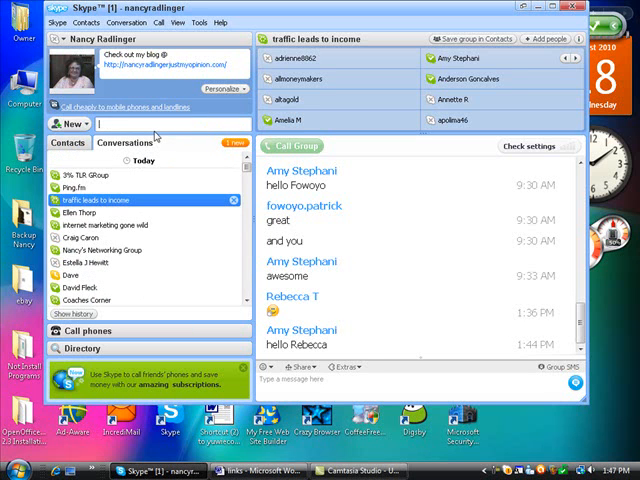
type("craig")
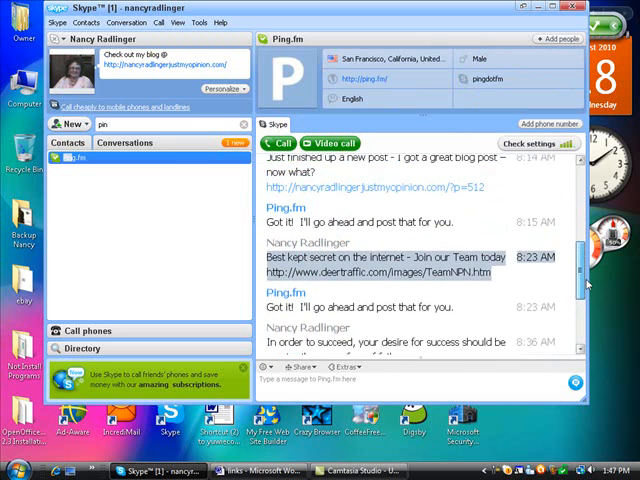
Step: Scroll back through the Ping.fm chat history to read earlier posts
scroll("up", 3)
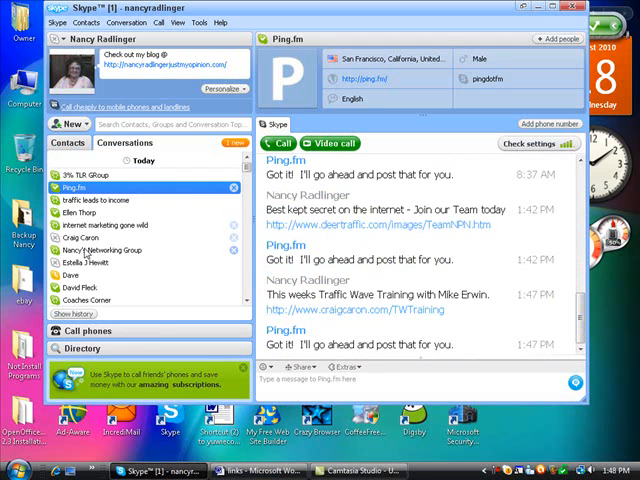
Step: Switch to Nancy's Networking Group chat and scroll through its earlier messages
left_click(108, 250)
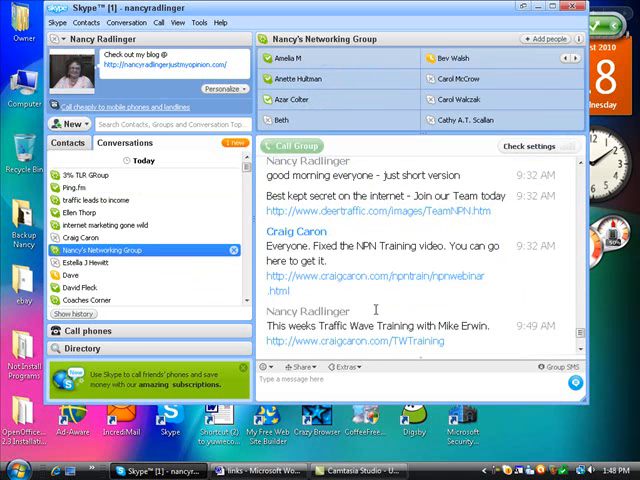
mouse_move(384, 312)
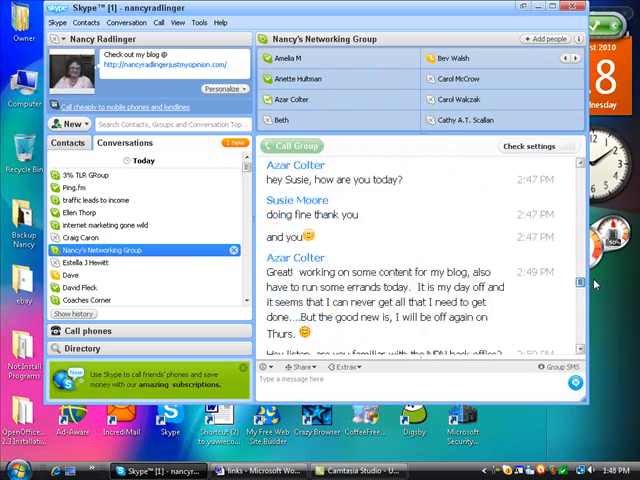
scroll("down", 3)
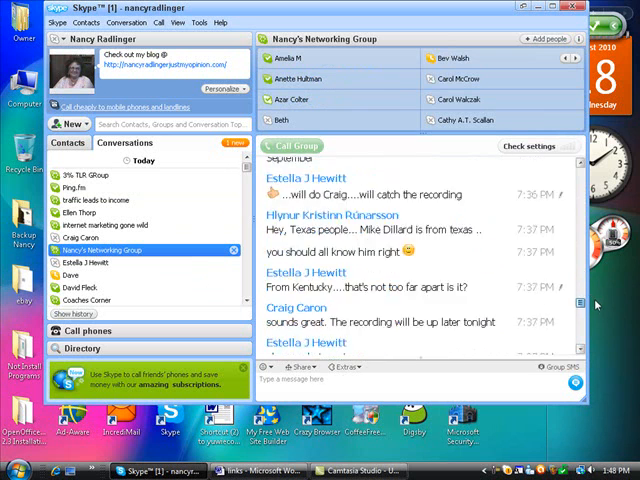
scroll("down", 3)
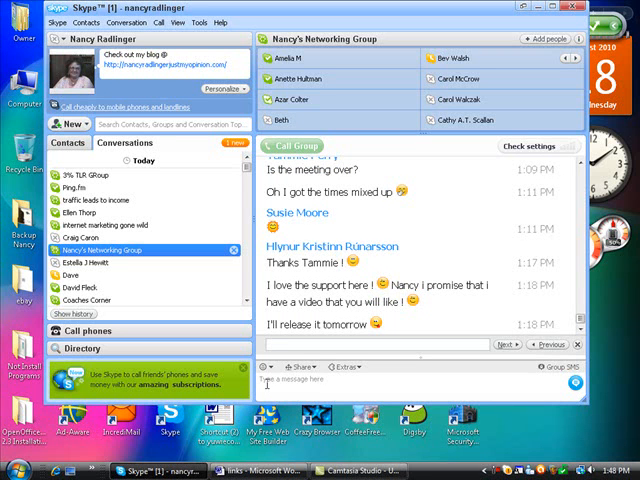
Step: Search the group chat for 'blogpost' and scroll to the highlighted matches
type("blo")
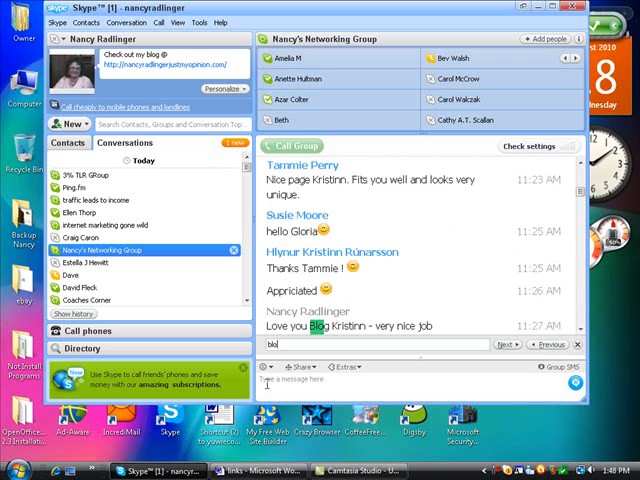
type("ost")
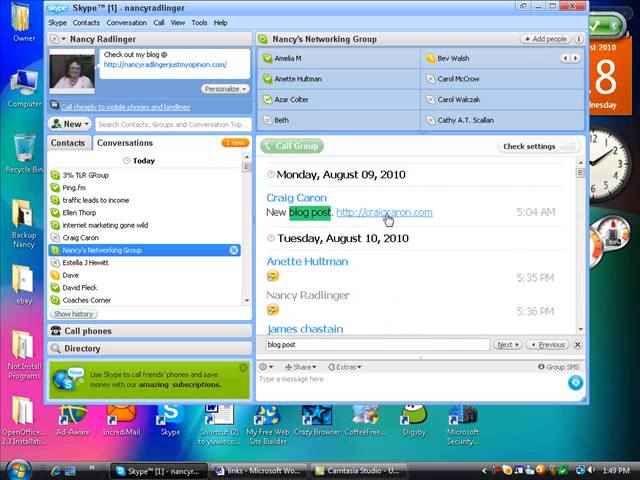
scroll("down", 3)
type("video")
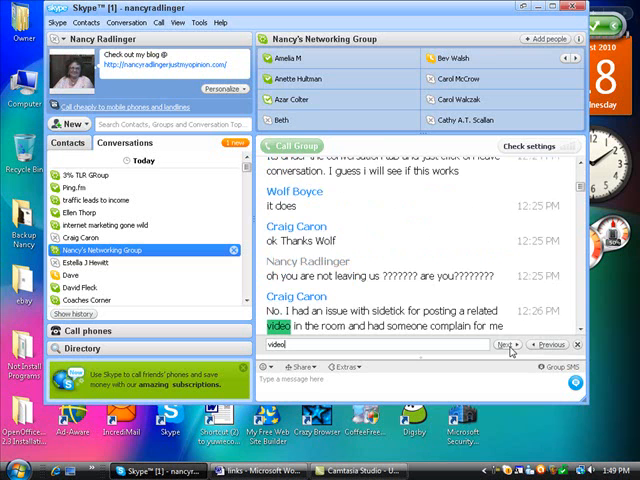
left_click(504, 344)
type("goto")
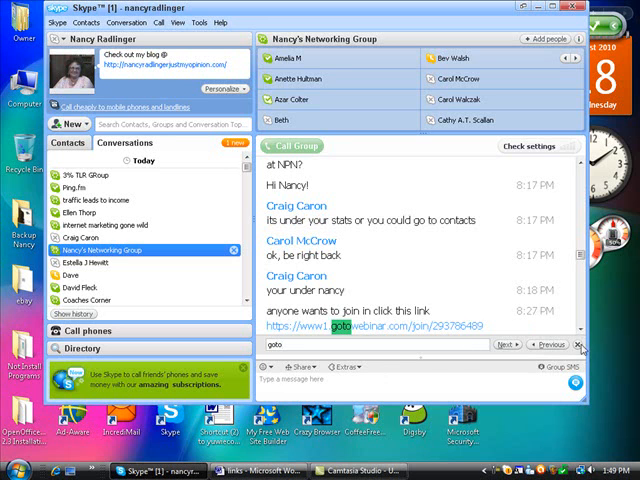
mouse_move(444, 376)
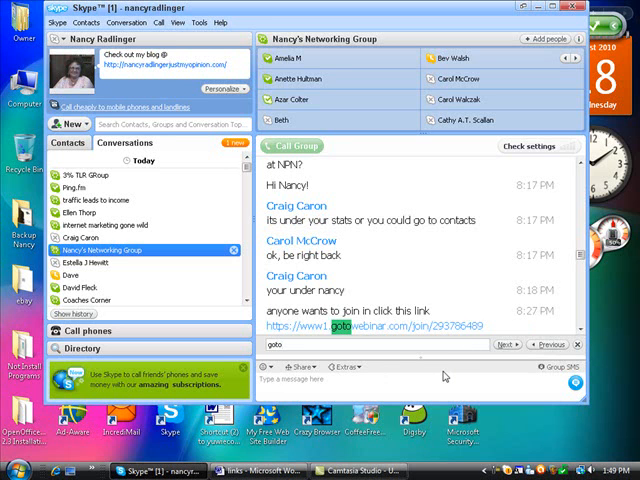